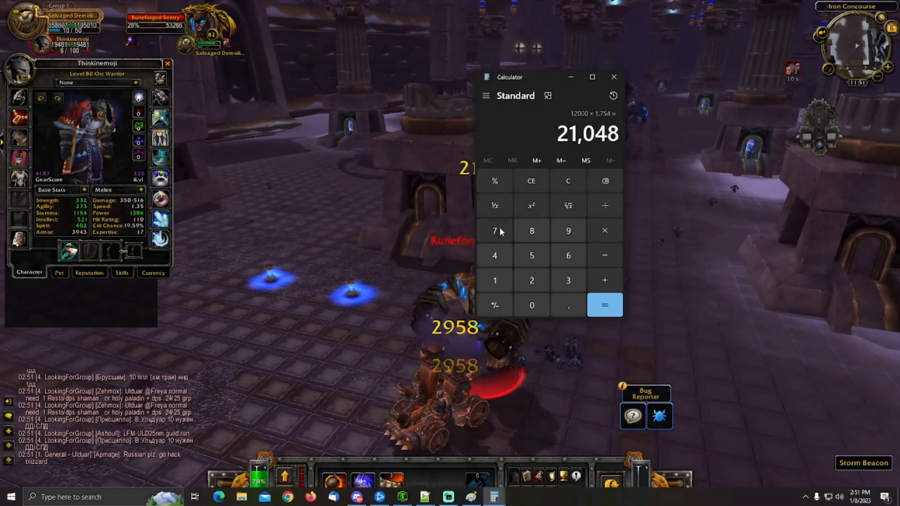
Switch from World of Warcraft to the 'scales from gear.ods' spreadsheet in Calc
left_click(614, 77)
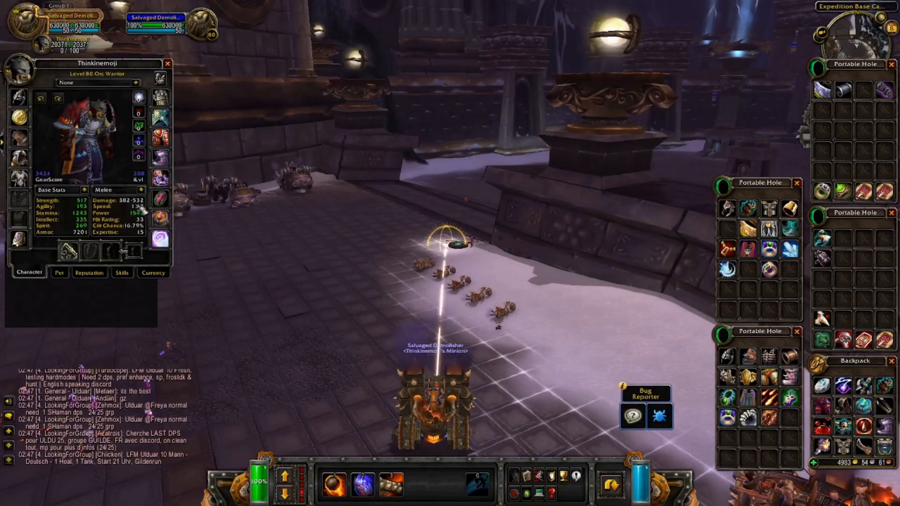
mouse_move(123, 200)
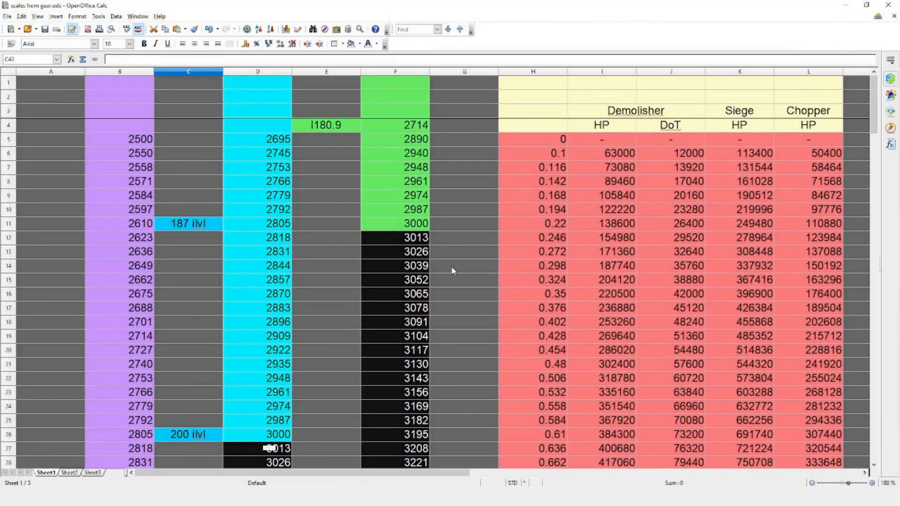
scroll("down", 3)
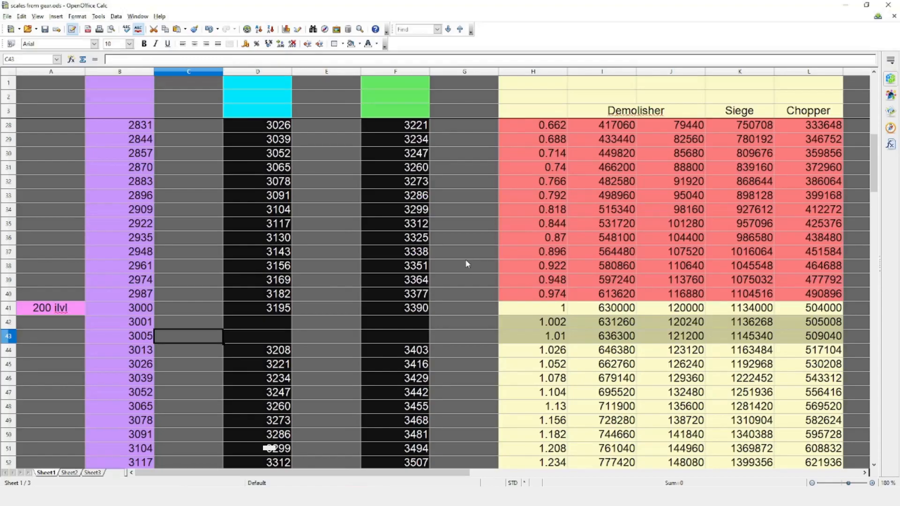
left_click(8, 308)
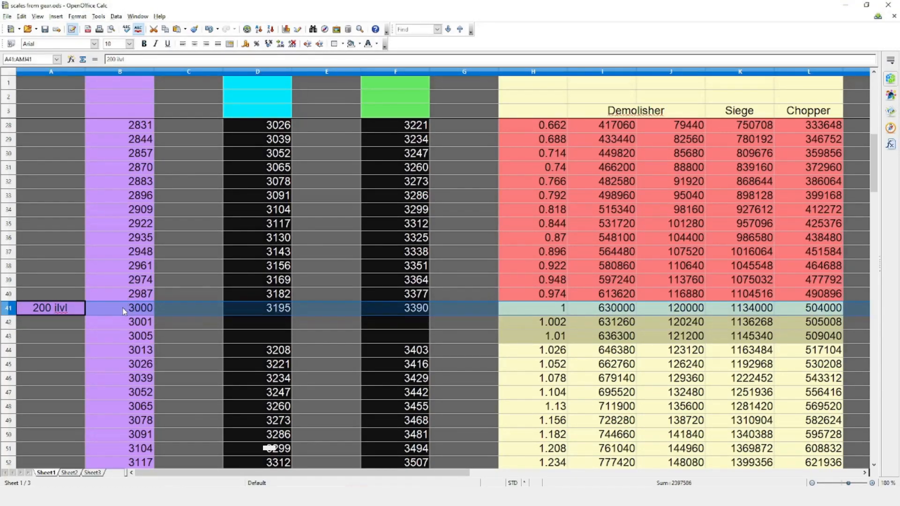
mouse_move(552, 312)
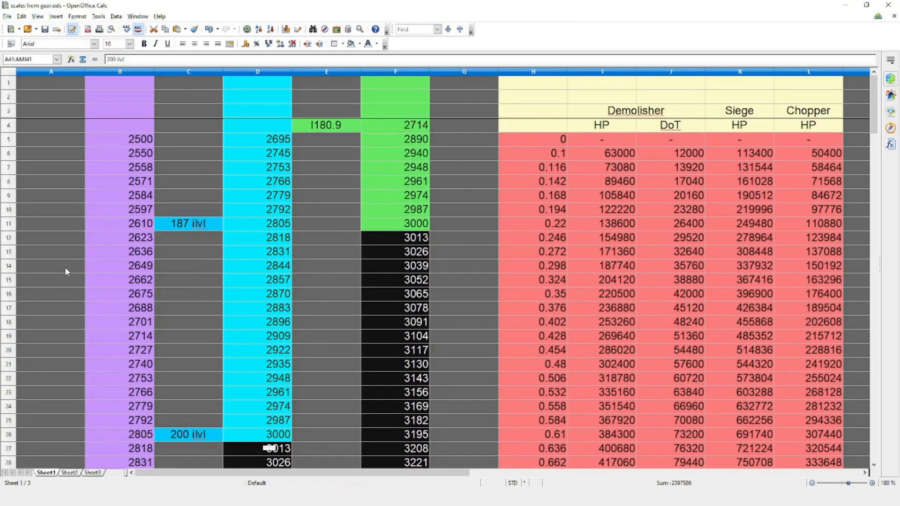
left_click(136, 139)
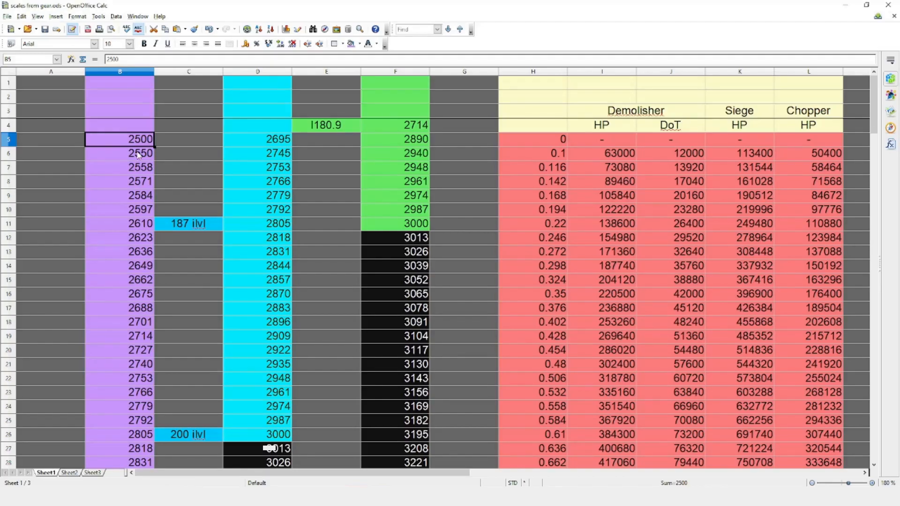
left_click(9, 153)
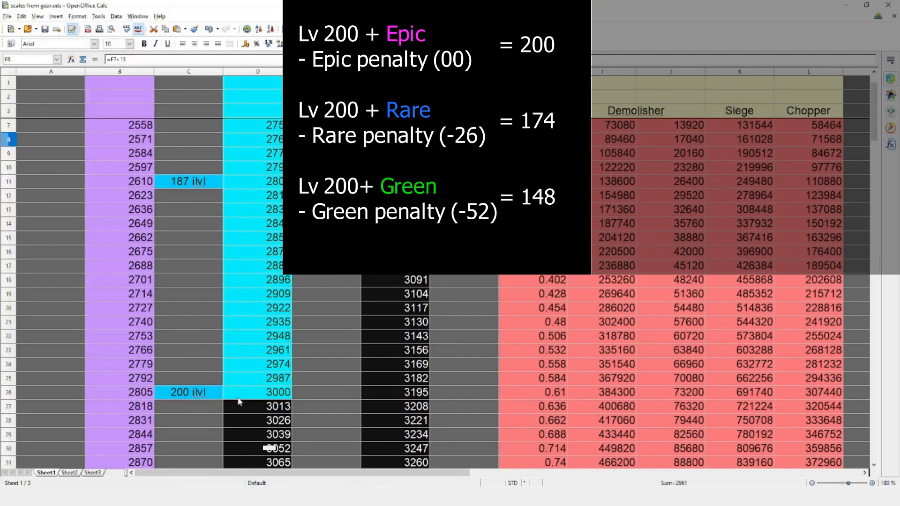
left_click(257, 392)
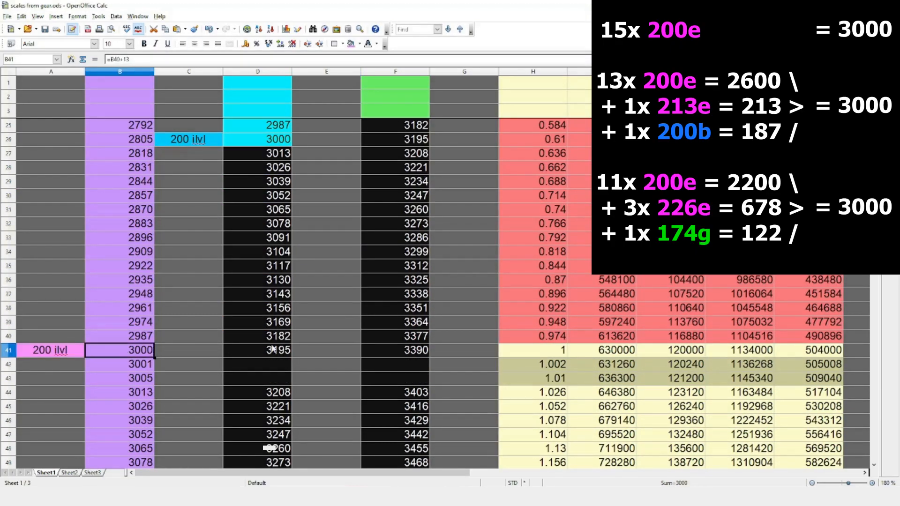
left_click(119, 336)
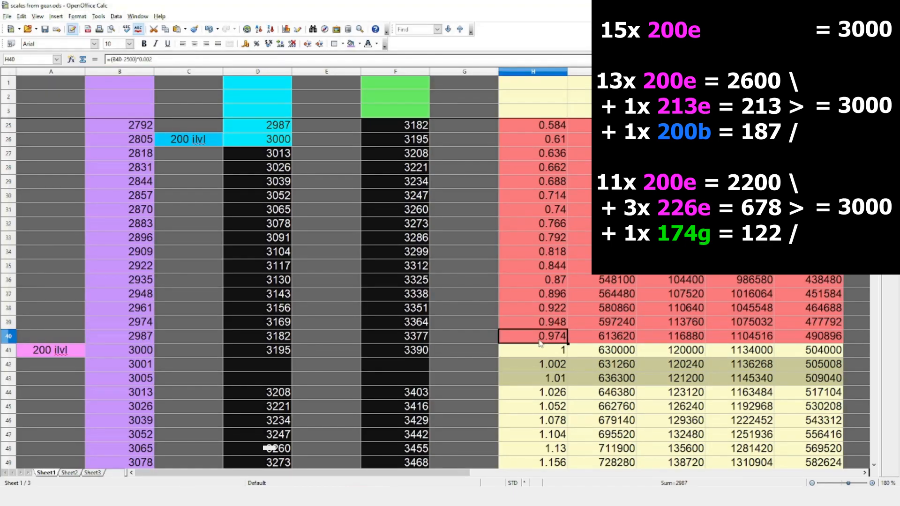
left_click(120, 322)
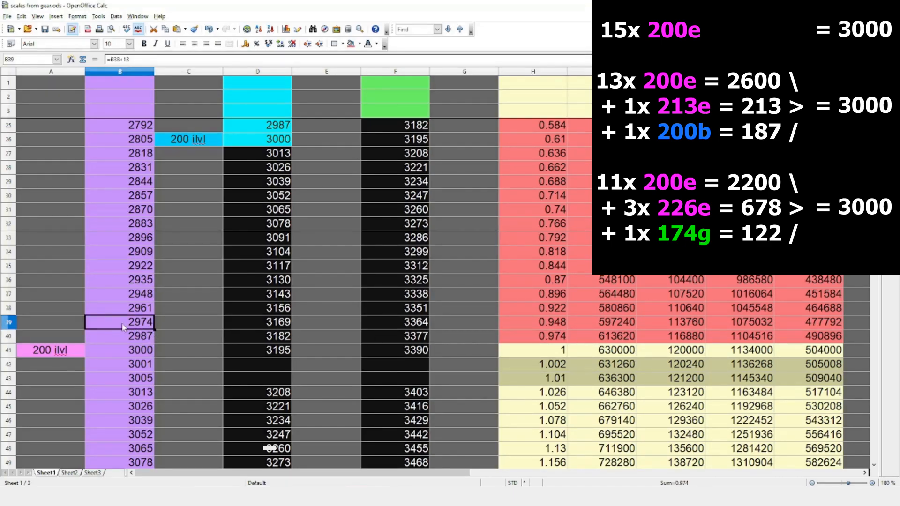
left_click(532, 322)
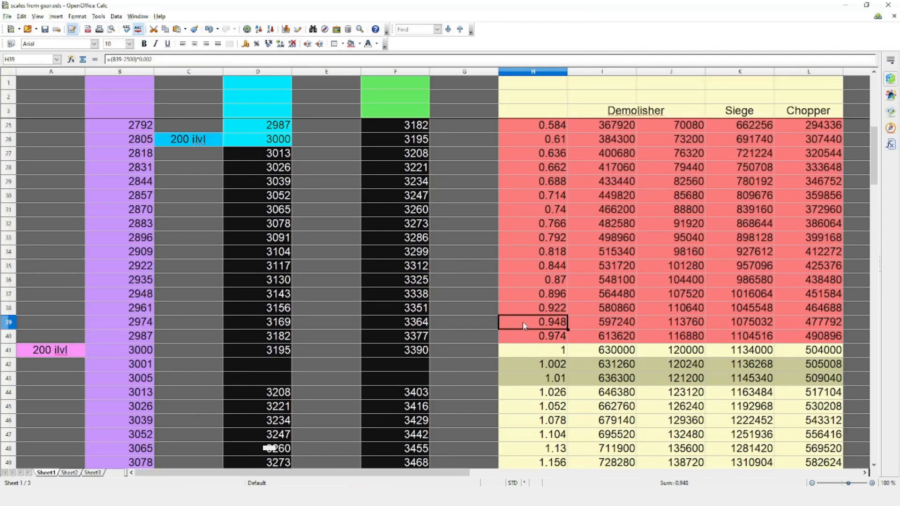
left_click(120, 322)
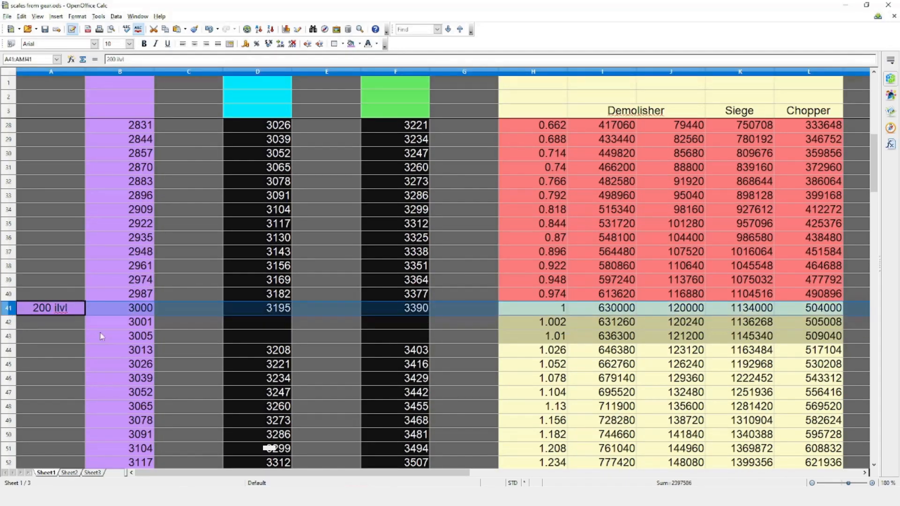
left_click(70, 474)
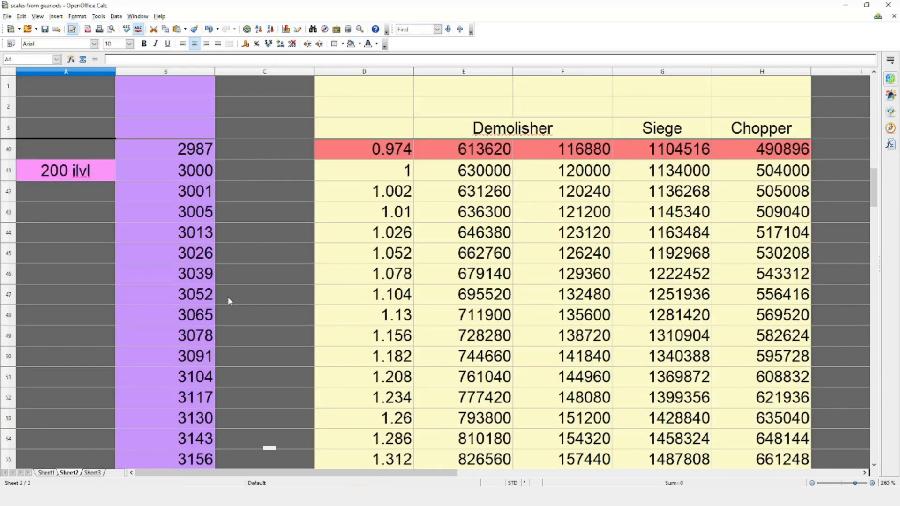
mouse_move(74, 325)
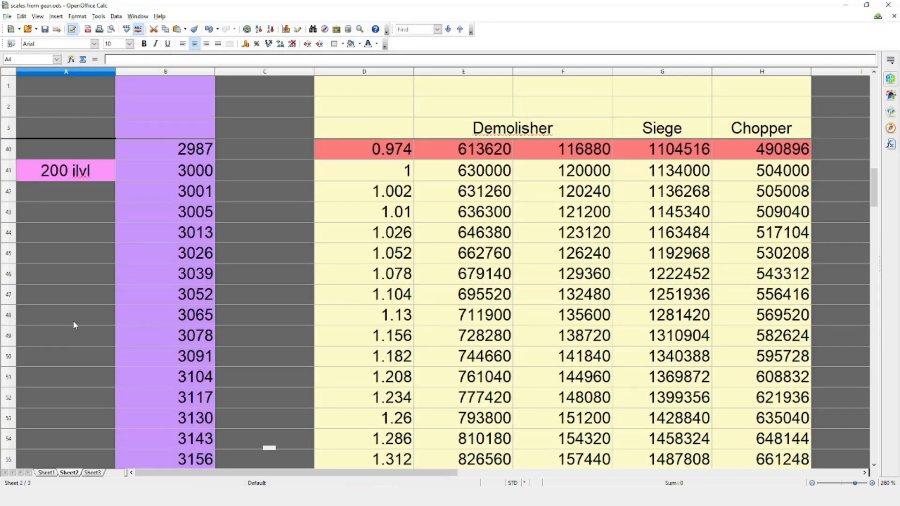
left_click(7, 190)
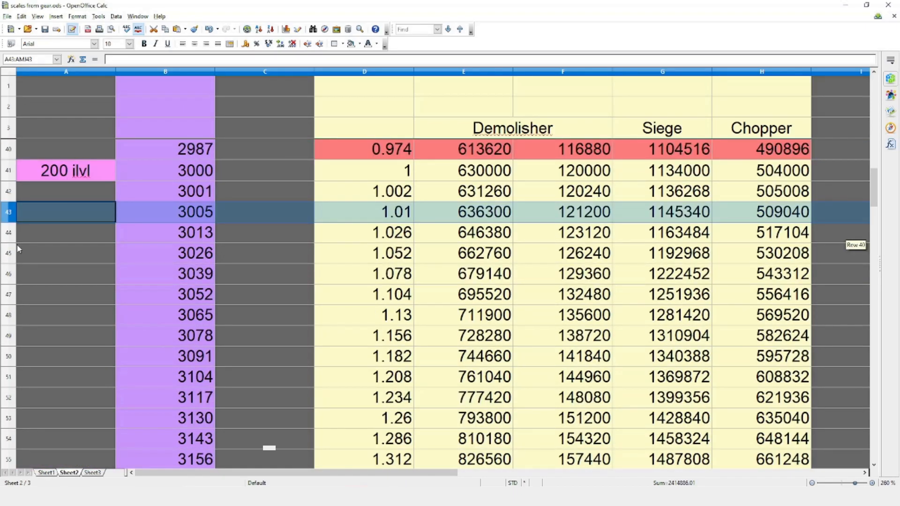
scroll("down", 3)
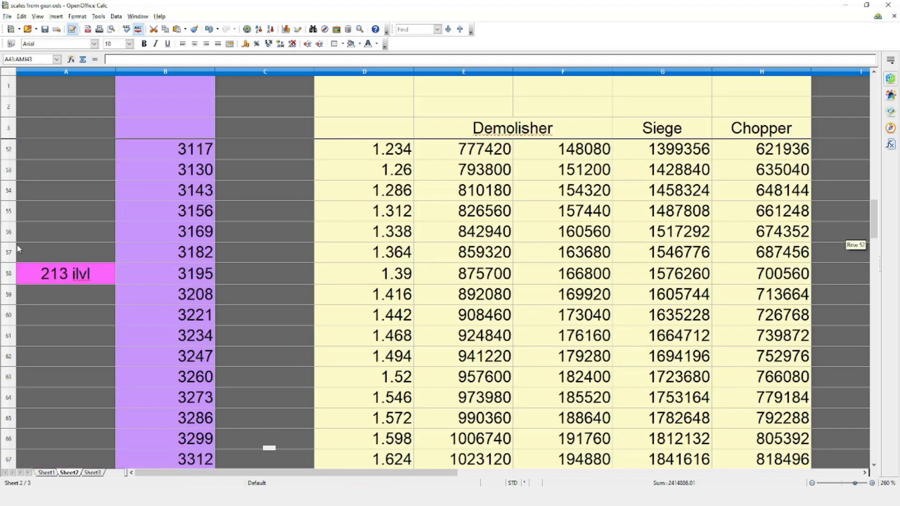
left_click(66, 274)
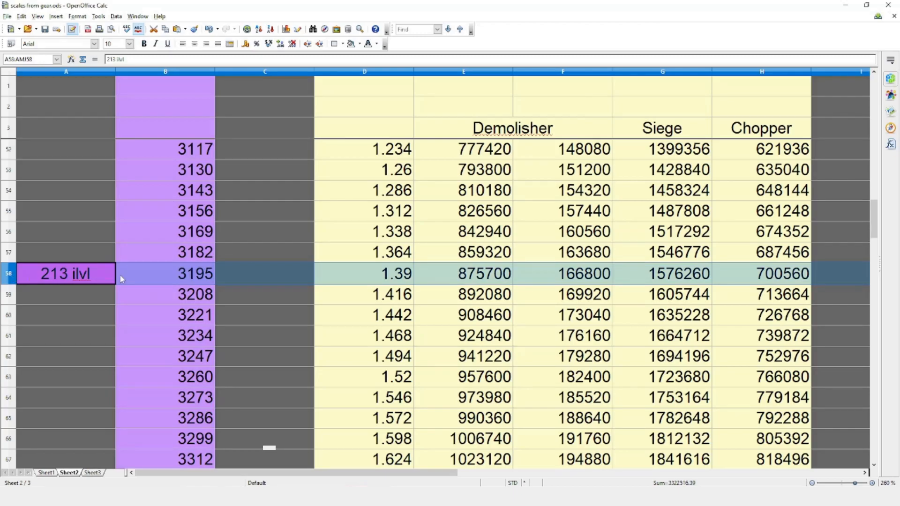
mouse_move(578, 281)
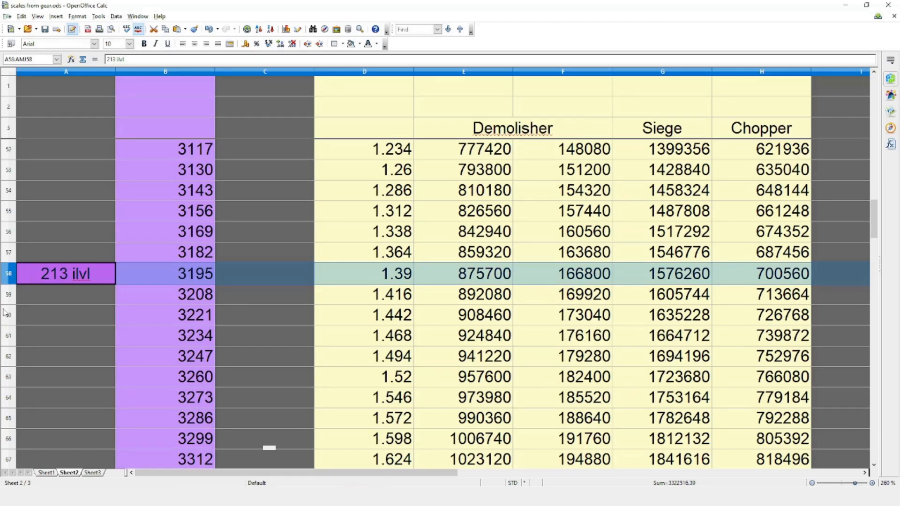
mouse_move(27, 290)
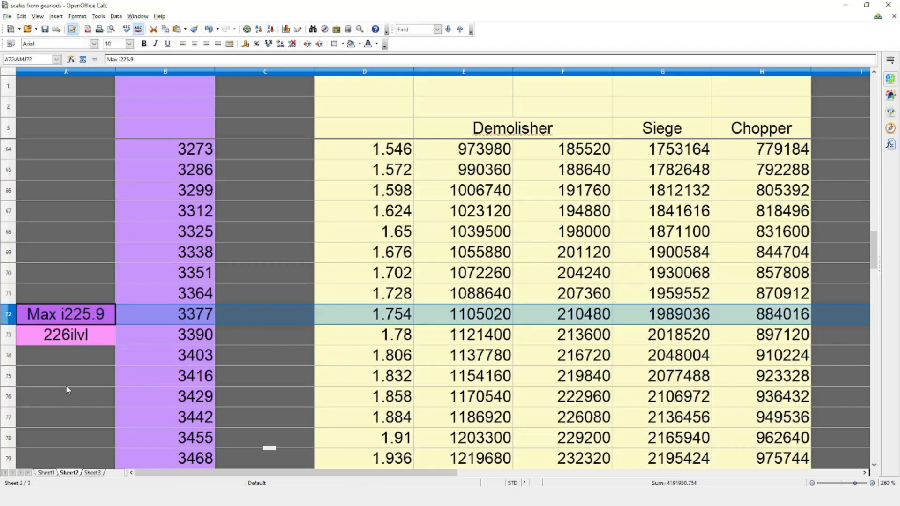
mouse_move(305, 378)
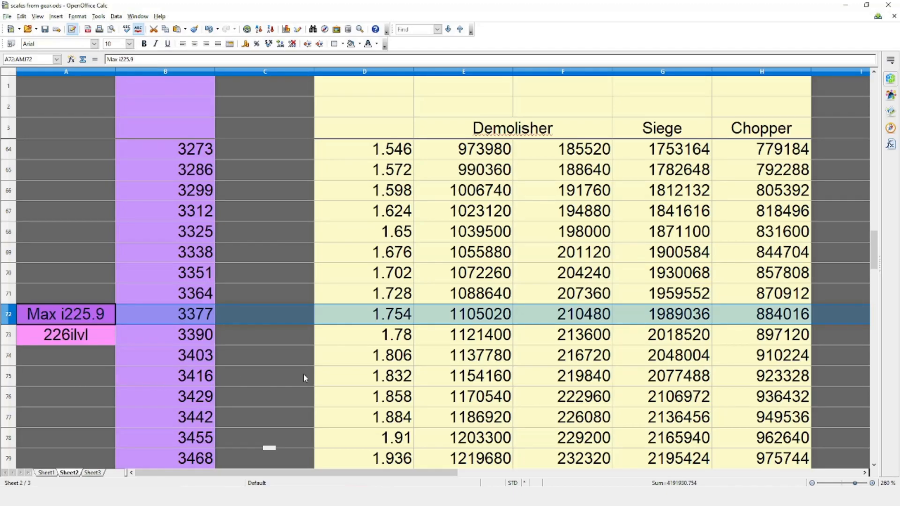
scroll("down", 3)
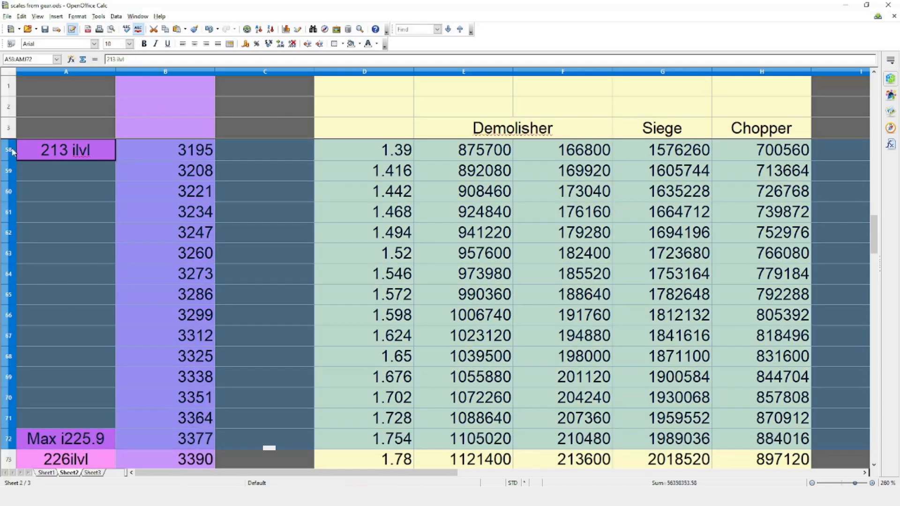
left_click(264, 315)
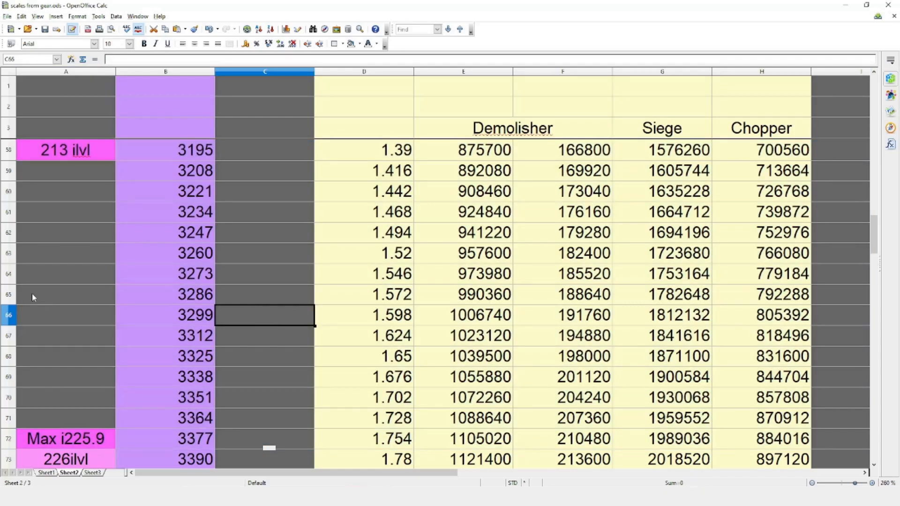
left_click(7, 293)
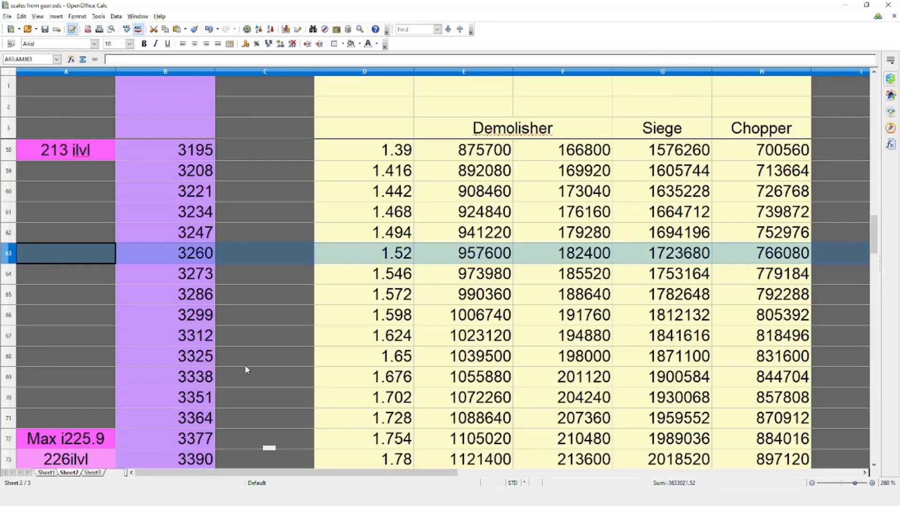
scroll("down", 3)
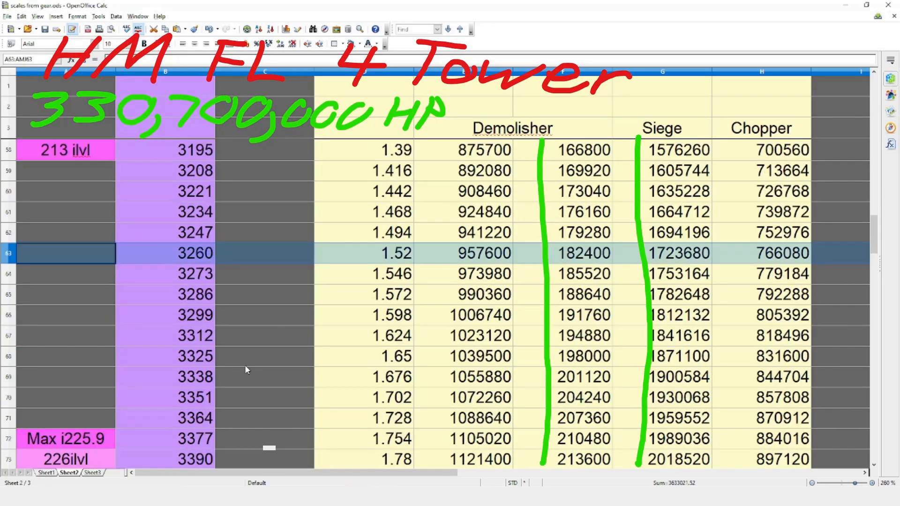
scroll("down", 3)
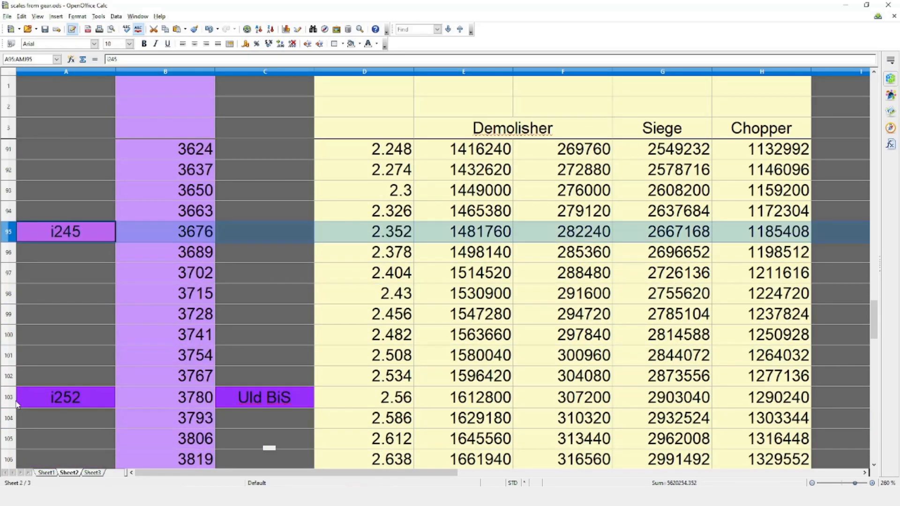
left_click(64, 397)
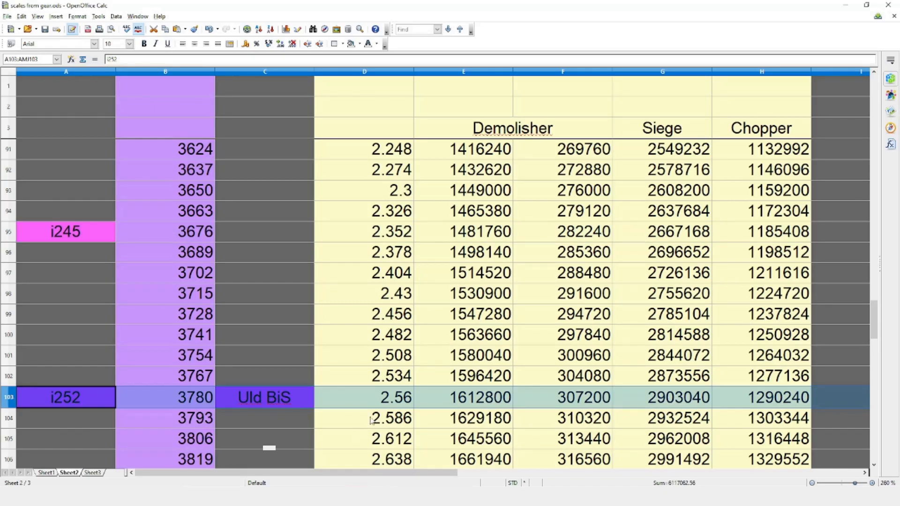
scroll("down", 3)
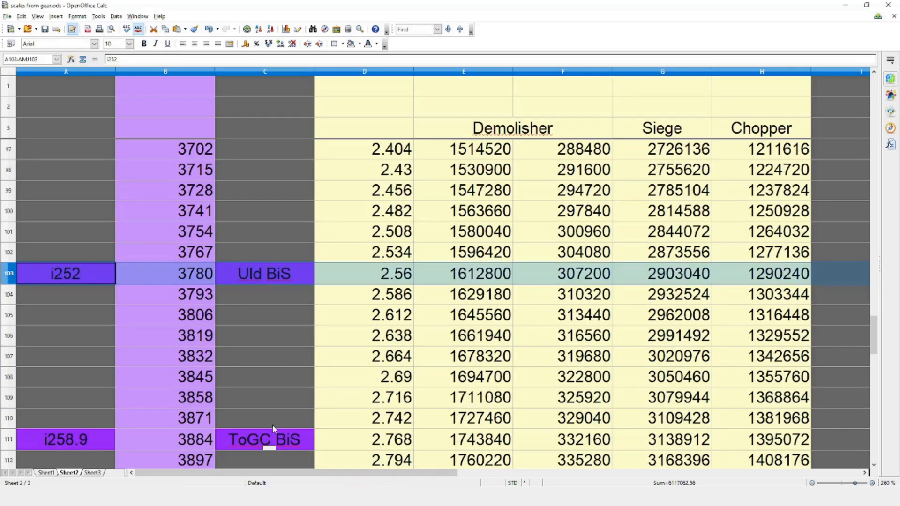
scroll("down", 3)
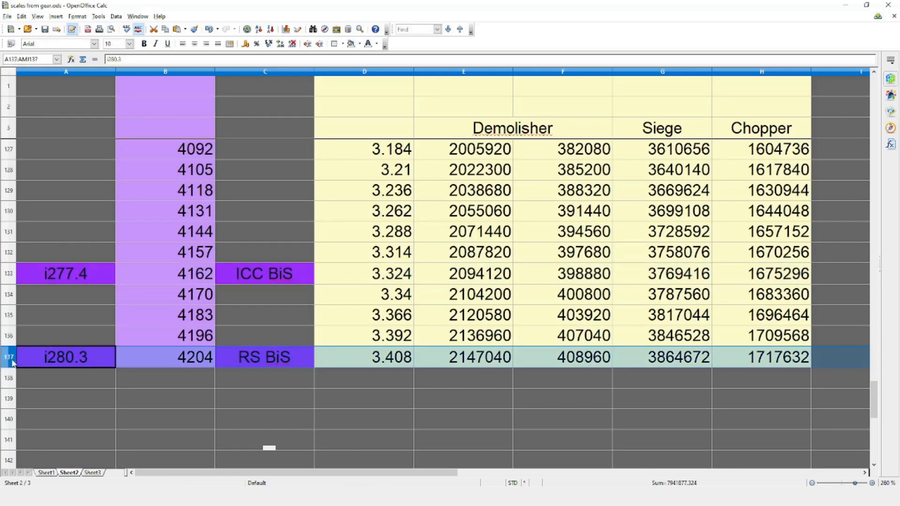
scroll("up", 3)
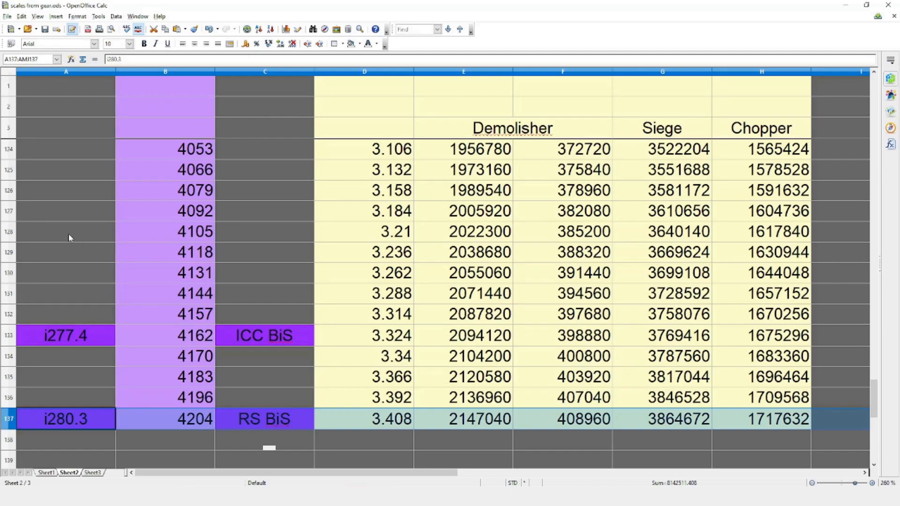
mouse_move(260, 247)
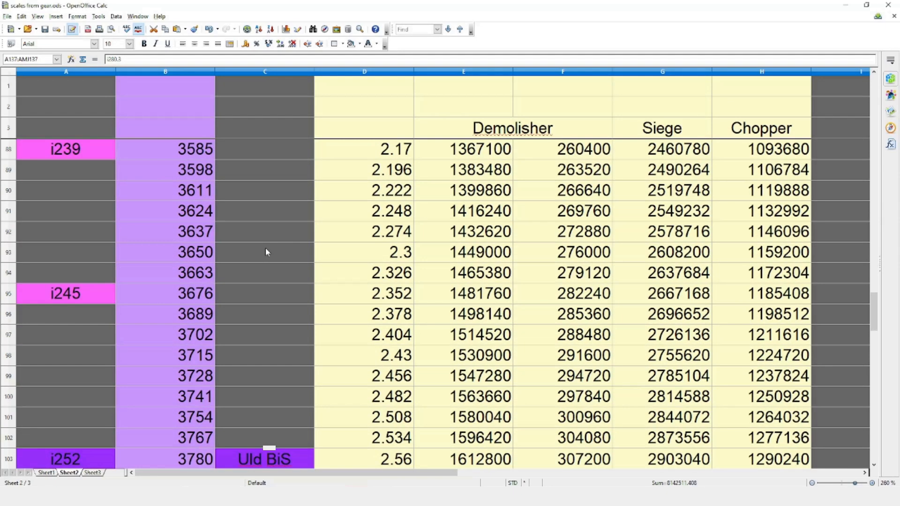
scroll("up", 3)
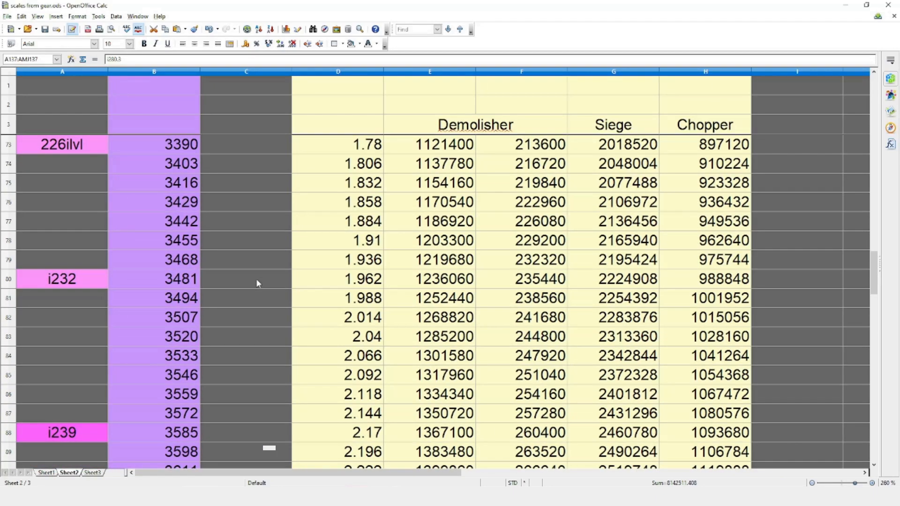